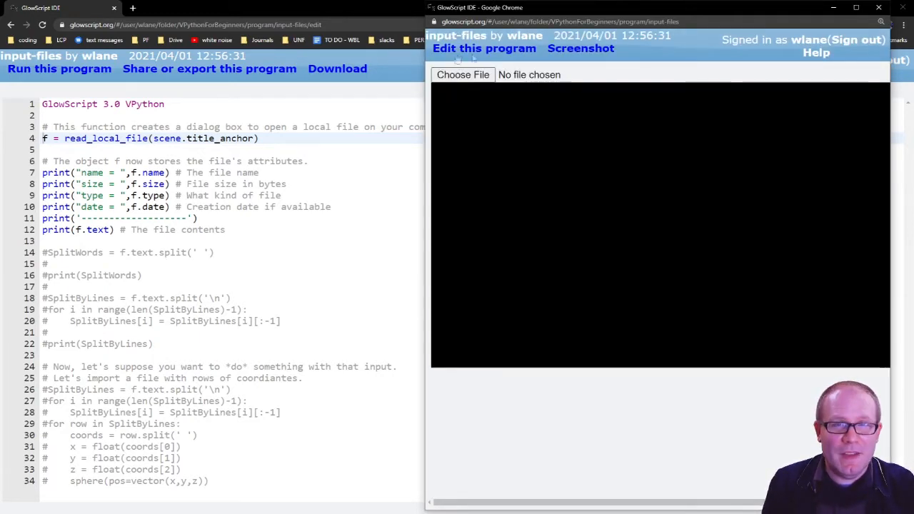
mouse_move(462, 75)
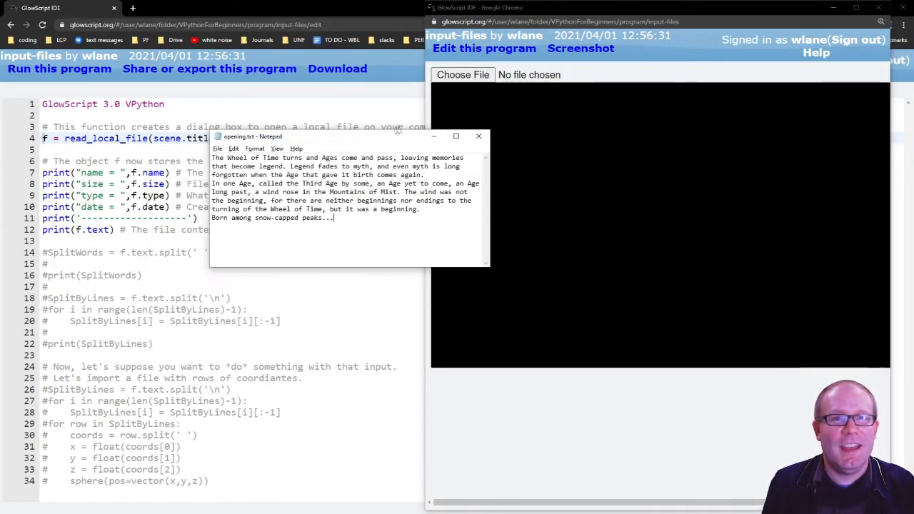
Move Notepad aside and use Choose File to browse Documents and pick opening.txt.
drag(254, 137, 335, 260)
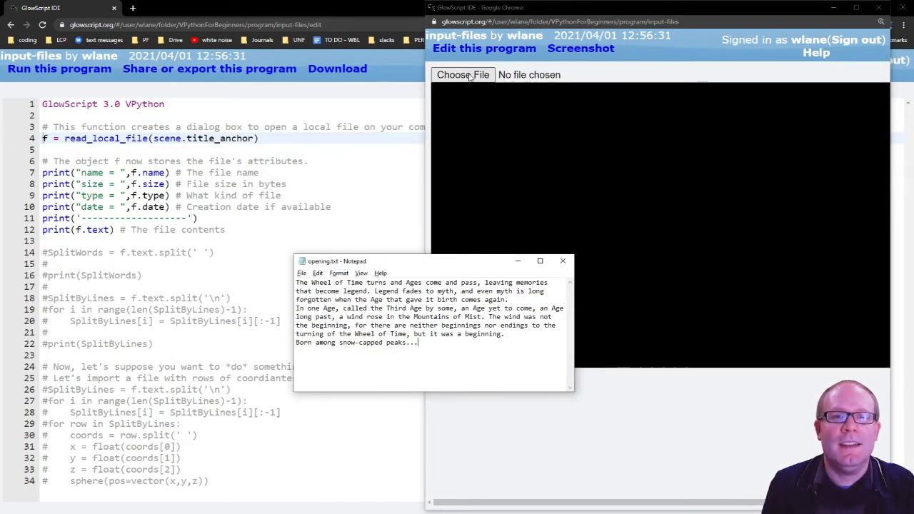
click(462, 74)
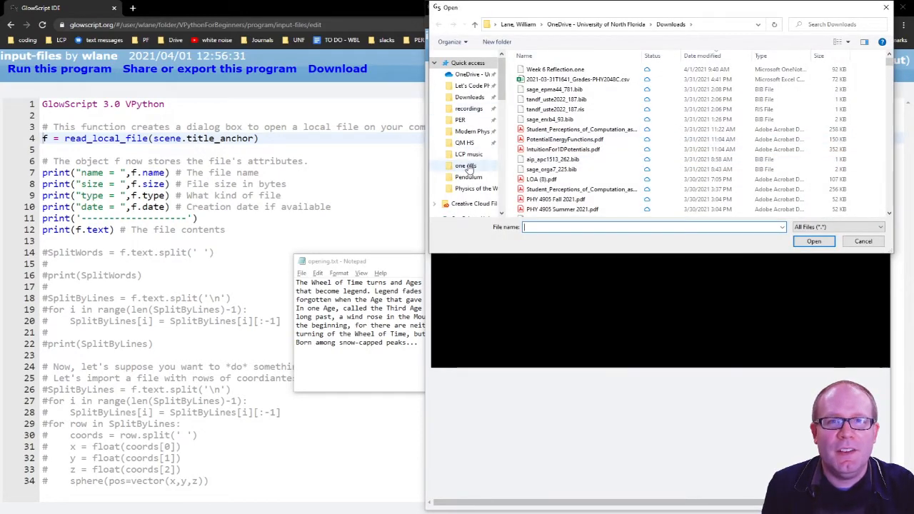
click(470, 166)
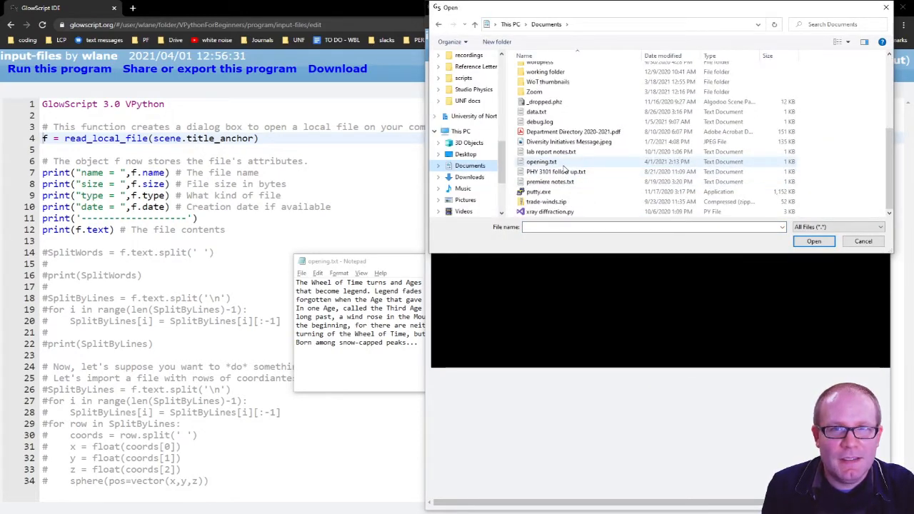
click(814, 240)
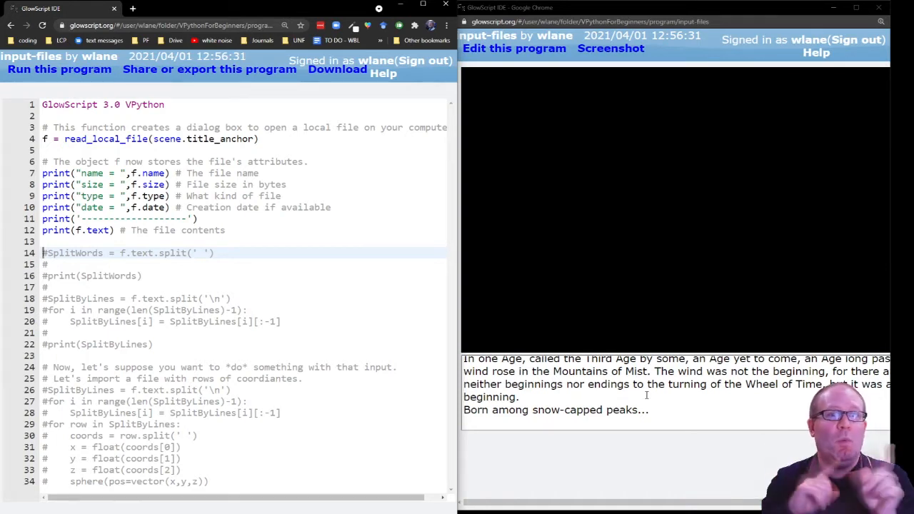
Uncomment the word-splitting lines 14–16 and rerun the program.
drag(43, 253, 43, 298)
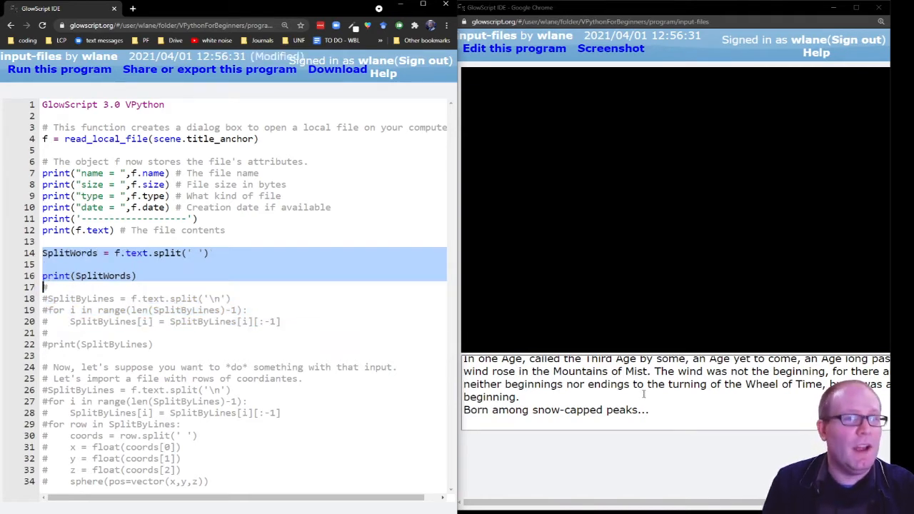
key(ctrl+s)
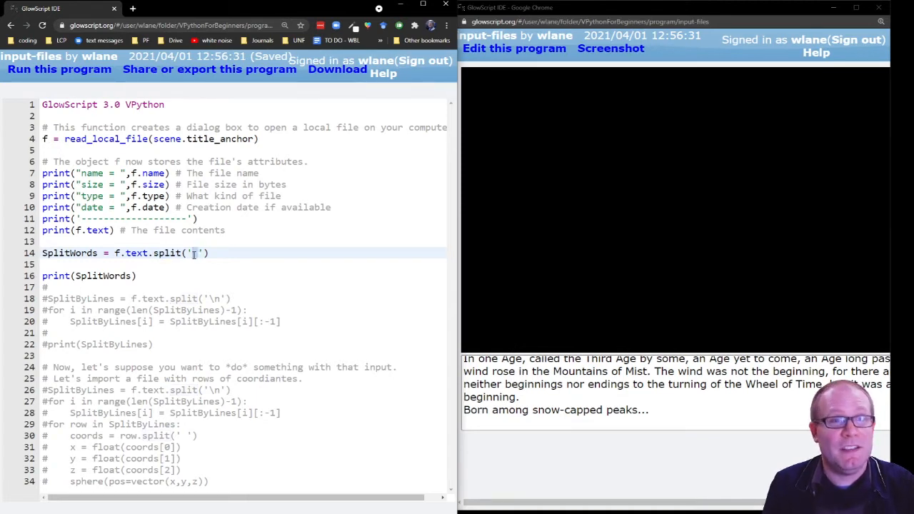
click(60, 68)
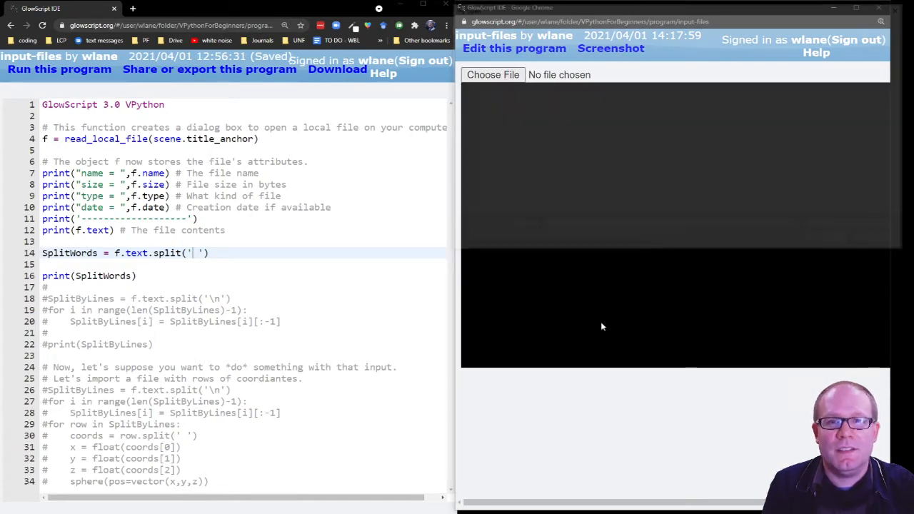
Load opening.txt and inspect words such as Time in the printed word list.
click(493, 74)
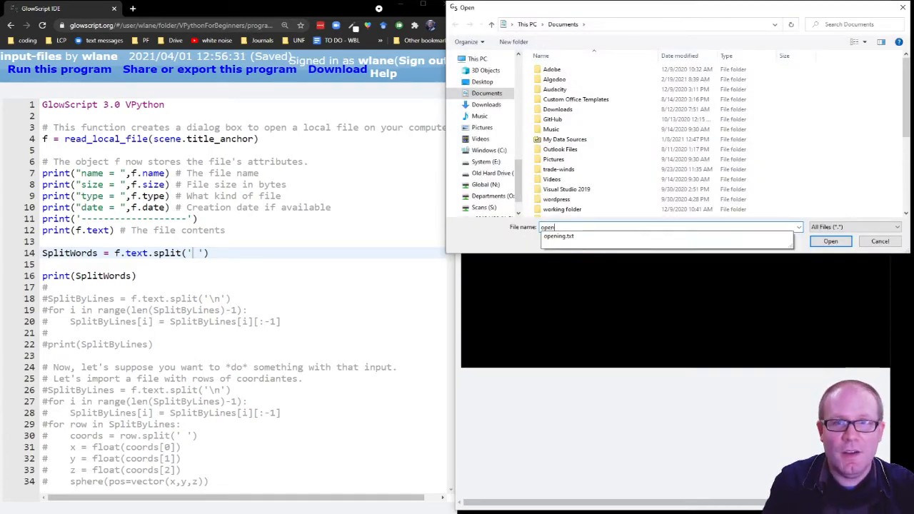
click(831, 240)
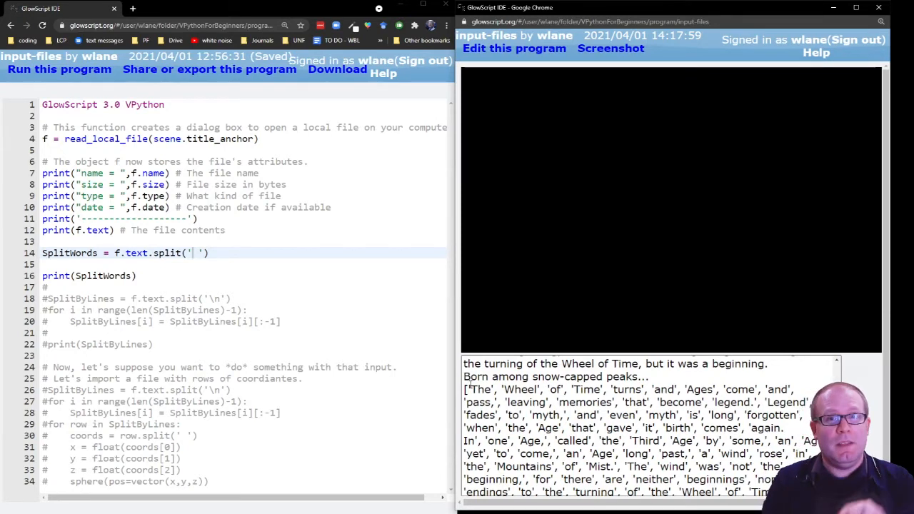
double_click(480, 389)
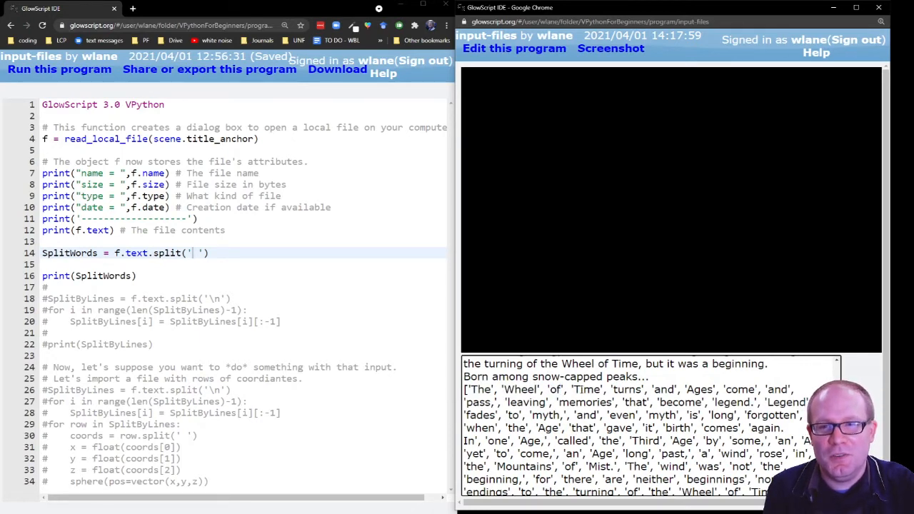
double_click(586, 390)
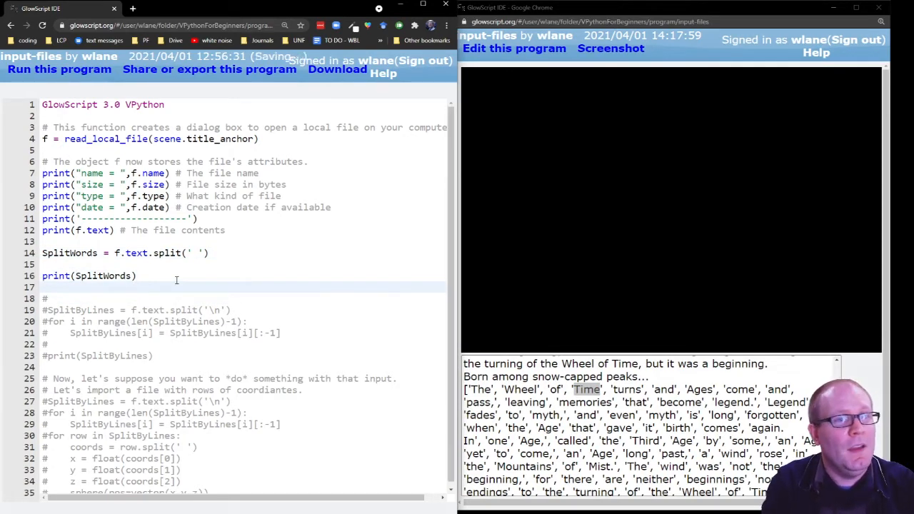
Add print(SplitWords[10]) on line 17 and rerun the program.
text(print(SplitWords[)
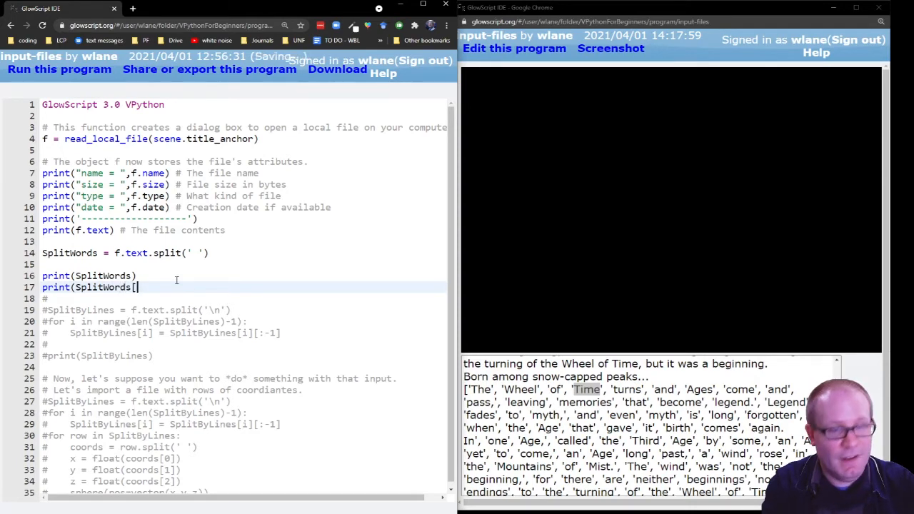
text(100]))
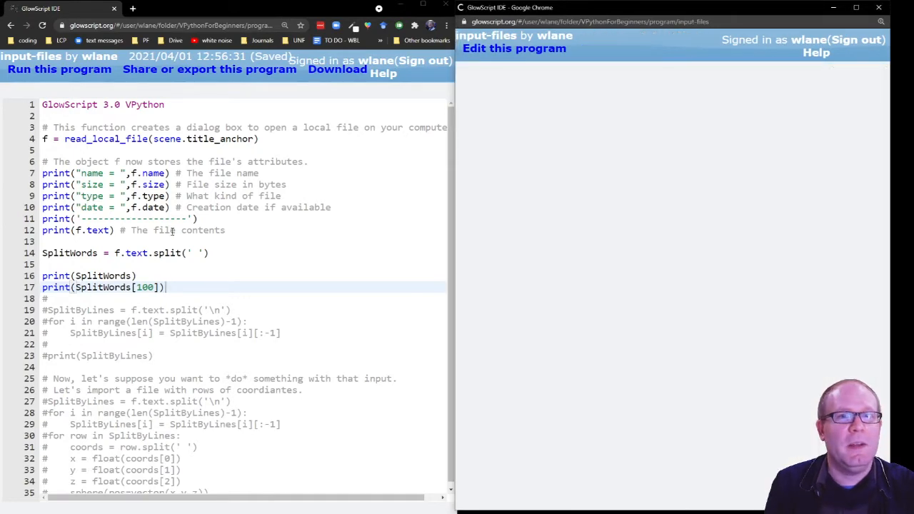
click(60, 69)
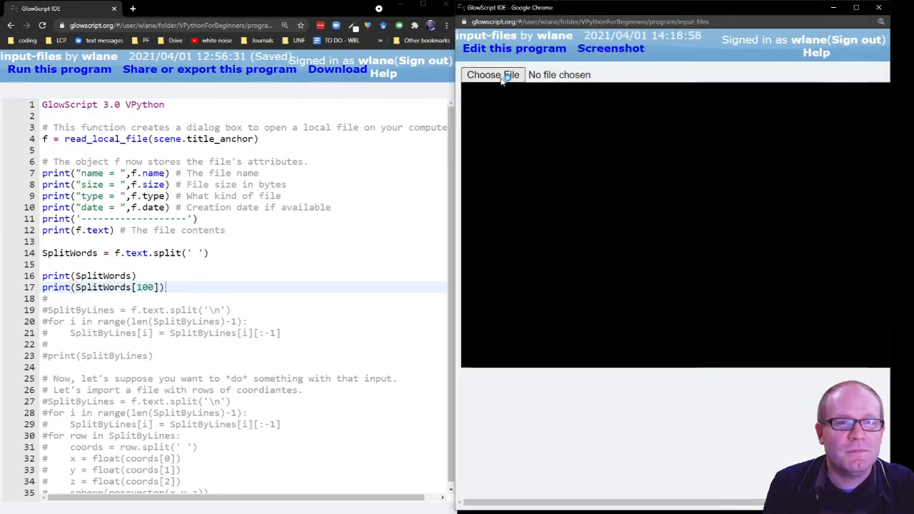
Load opening.txt again so word 10, leaving, is printed, then return to the code.
click(491, 74)
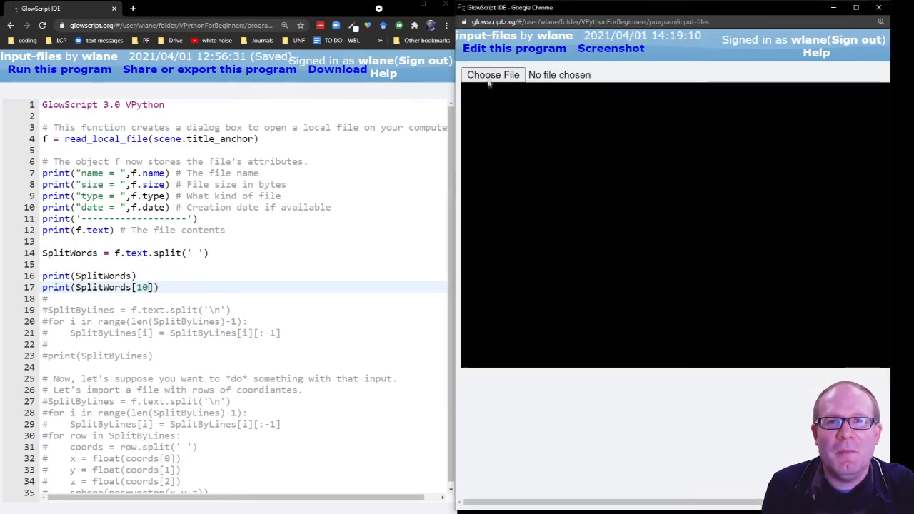
click(493, 74)
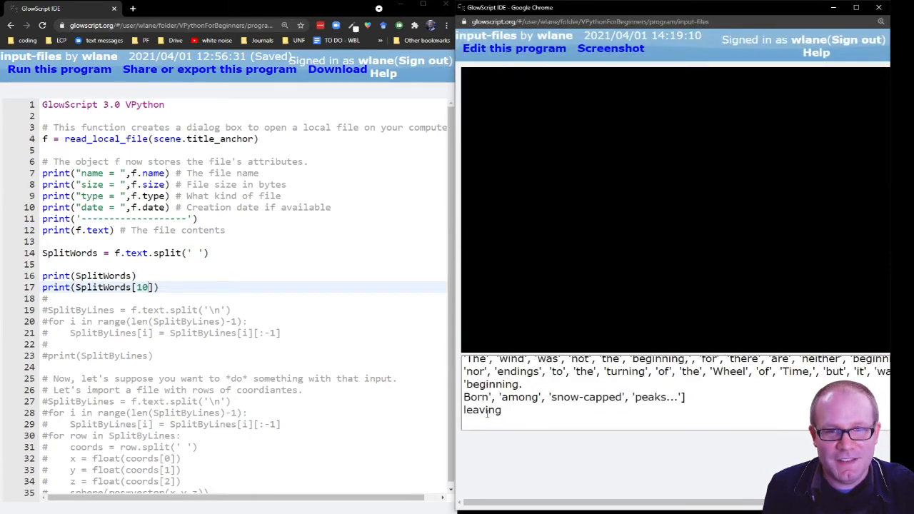
double_click(481, 409)
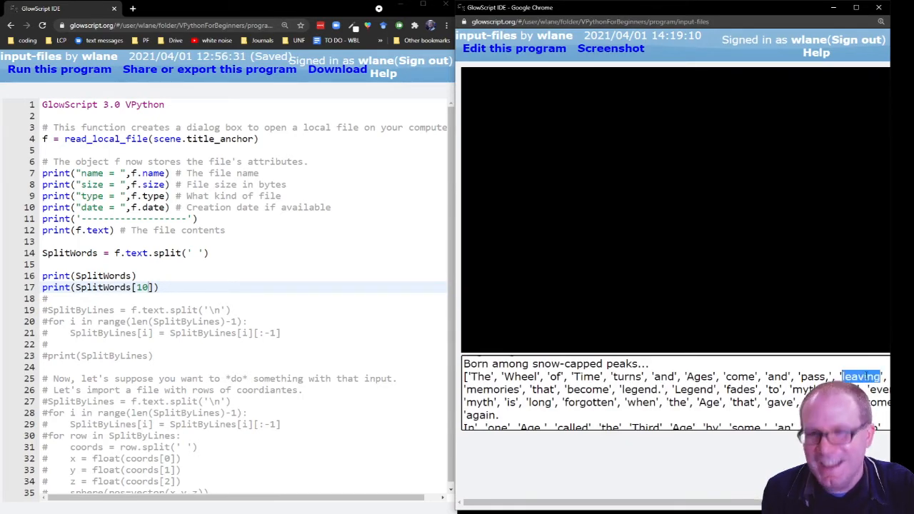
click(137, 276)
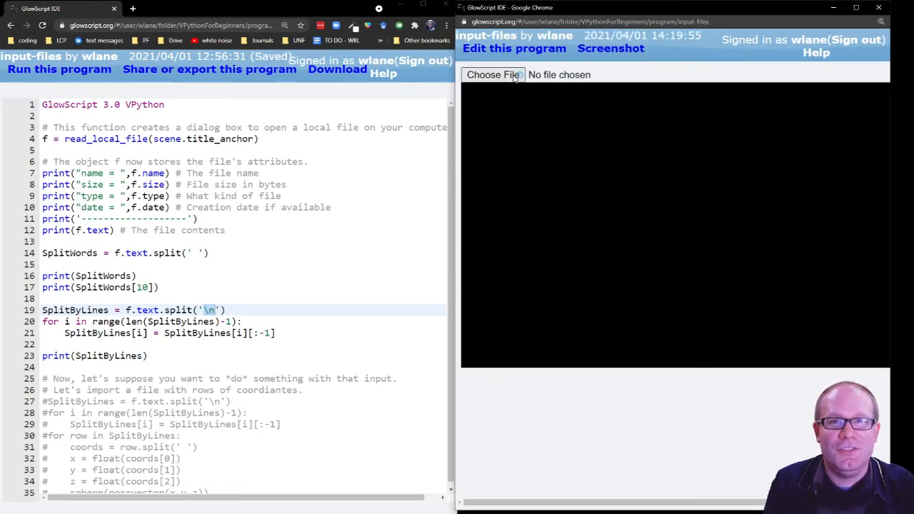
Bring up the file picker and focus the File name box to enter the text file.
click(492, 74)
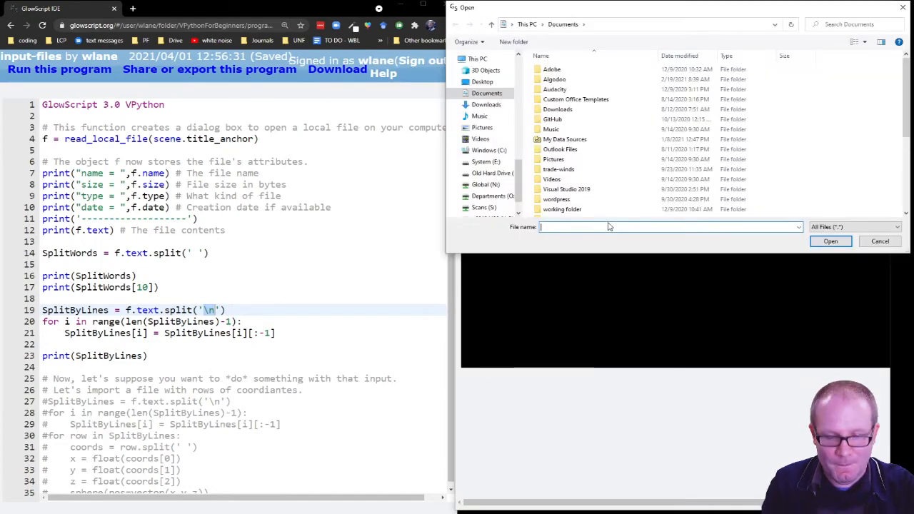
click(829, 240)
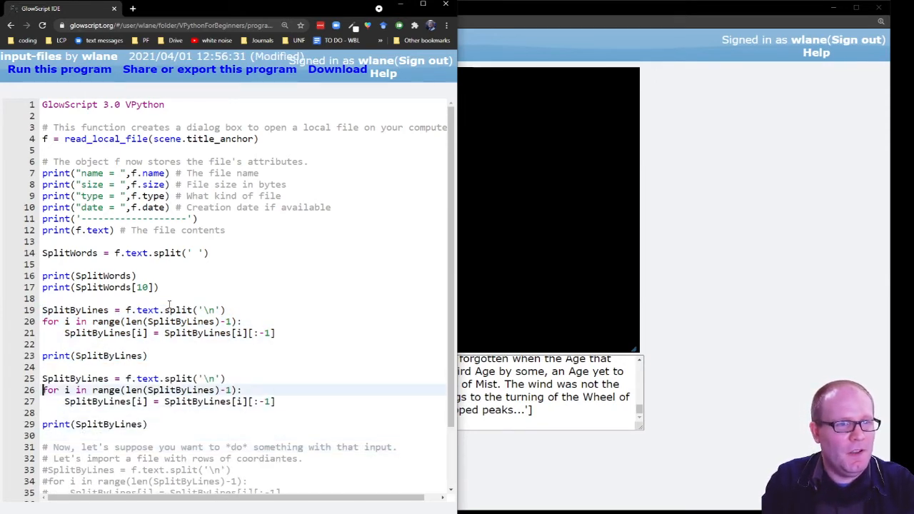
Rename the copied block to SplitBySentences, splitting on '. ', and rerun the program.
double_click(98, 379)
text(Senten)
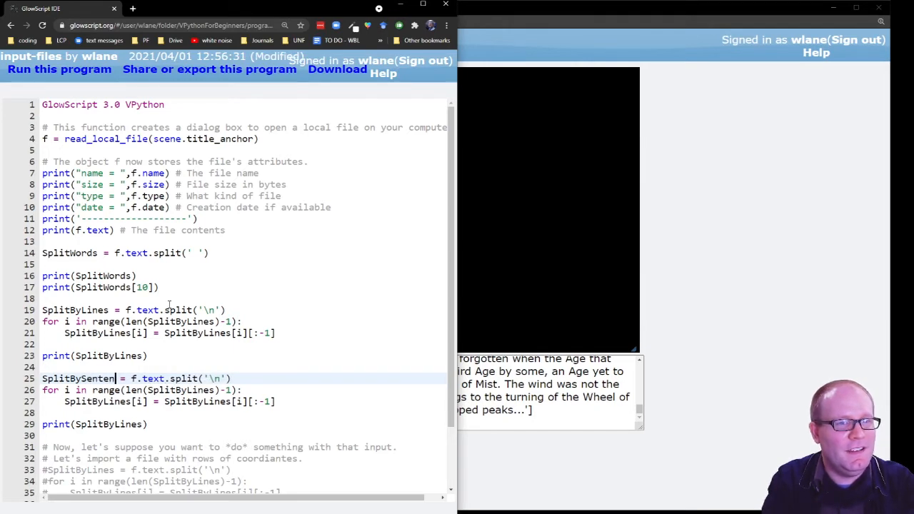
text(ces)
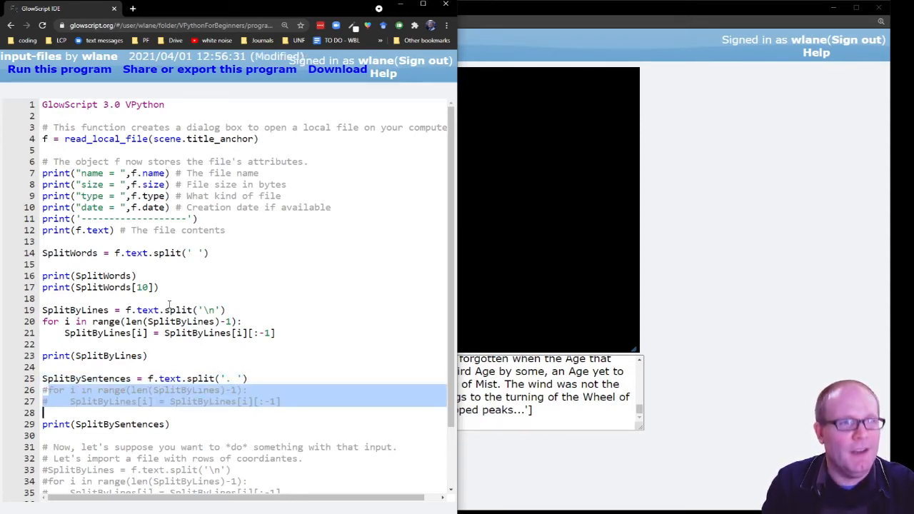
click(60, 69)
text(open)
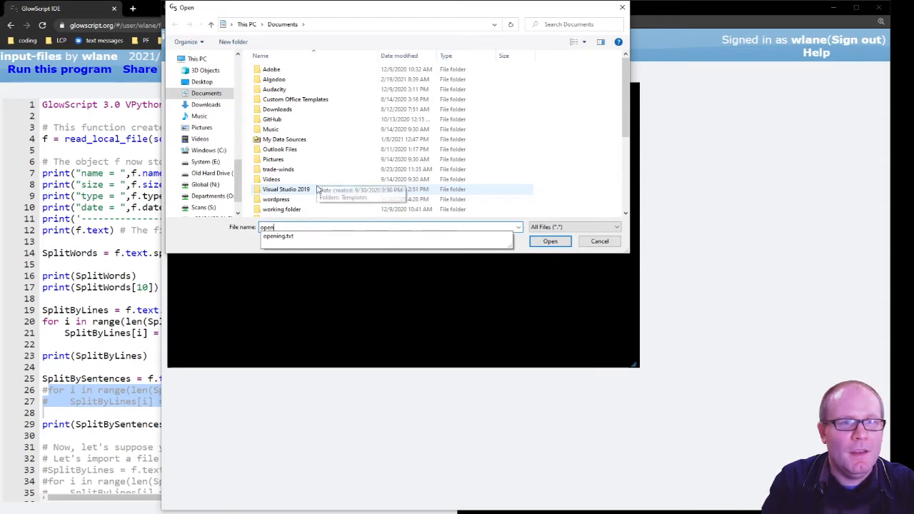
Load the text file to print it as a list of sentences, then return to editing.
click(550, 240)
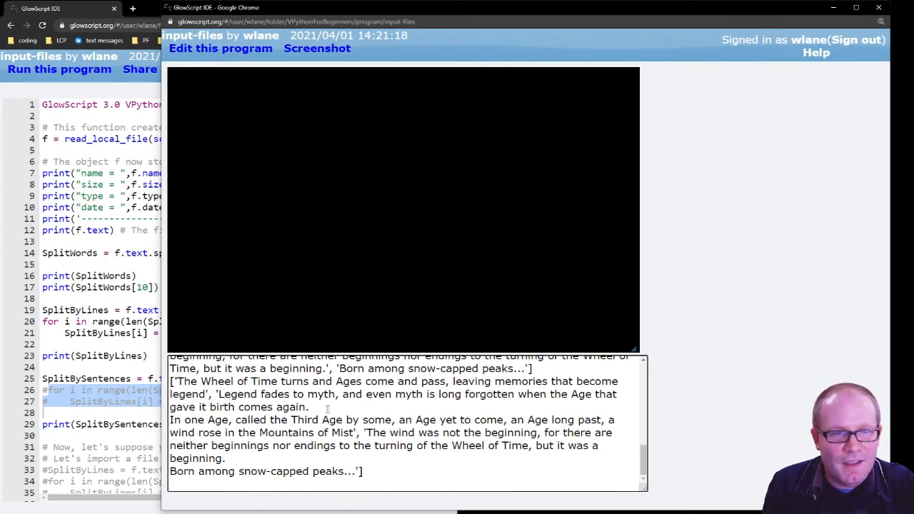
mouse_move(314, 407)
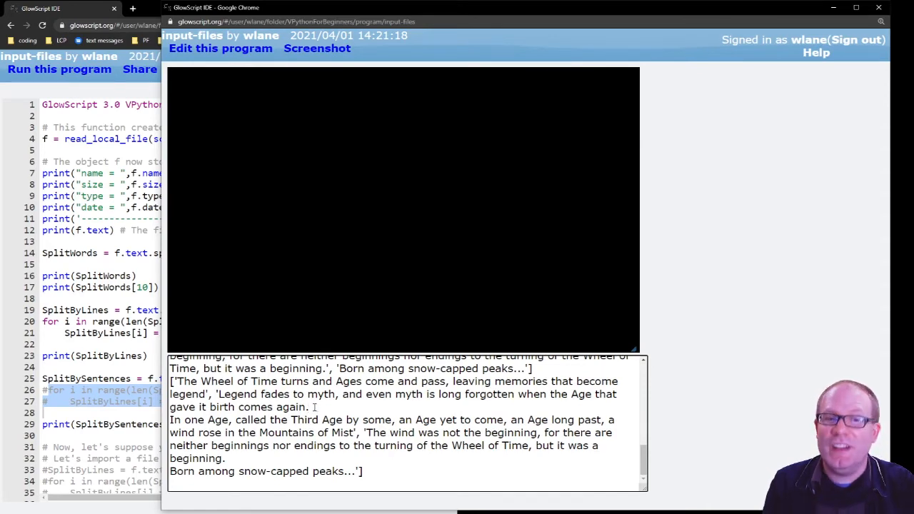
double_click(294, 407)
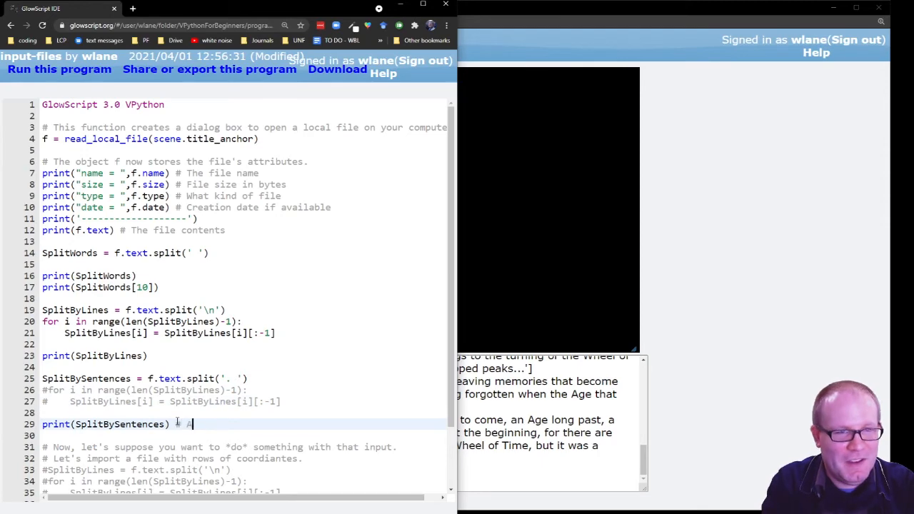
Add the comment '# Almost works!' and enable the sphere-per-coordinate block.
text(Almost works!)
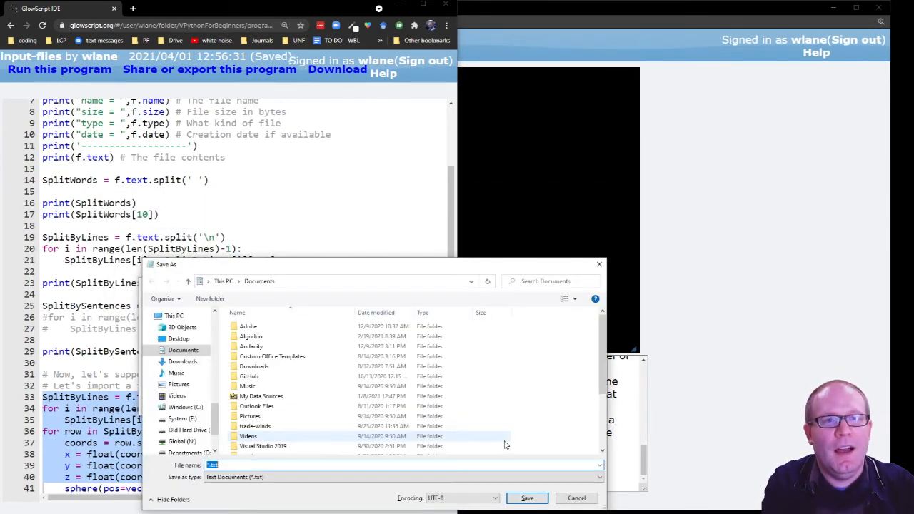
Save coords.txt in Notepad with rows 1 1 1, 1 -1 1, 2 3 7 and 0 0 -2.
text(coords)
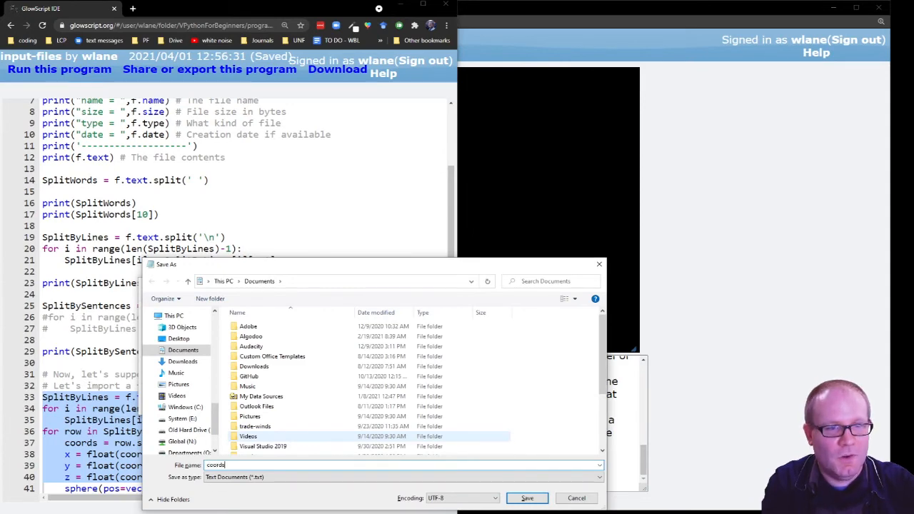
click(527, 496)
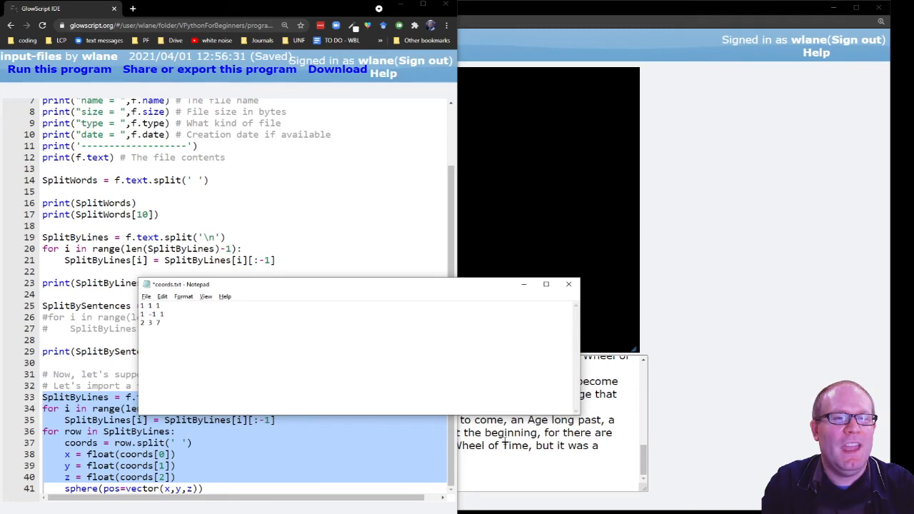
text(0 0 -2)
text(coords.txt)
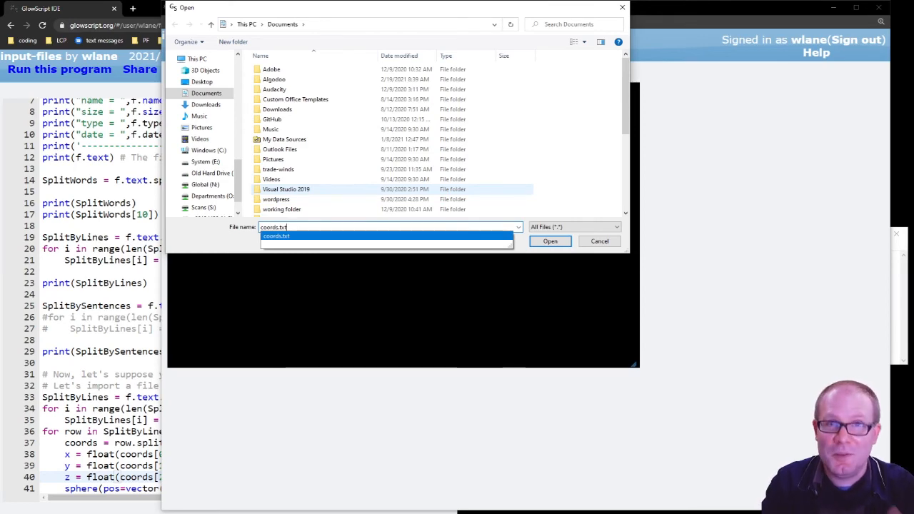
Load coords.txt so four spheres are drawn at the listed coordinates.
click(550, 240)
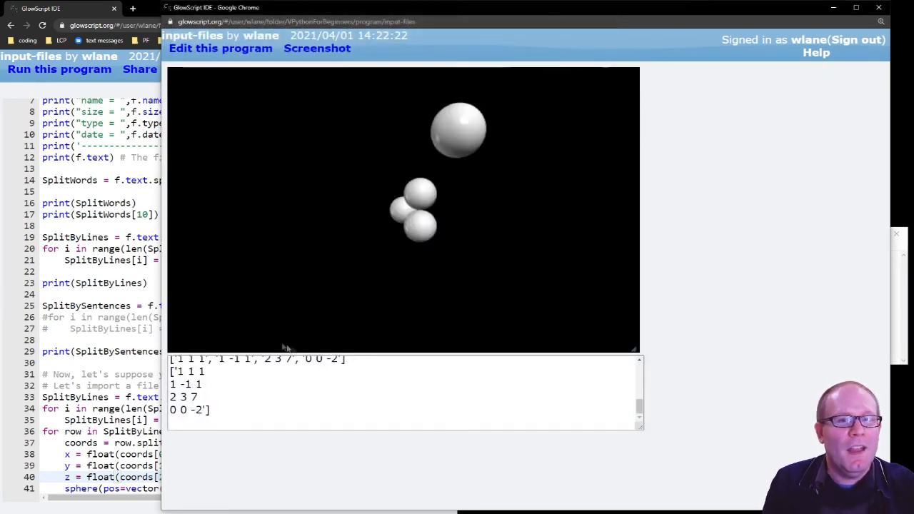
scroll(down, 3)
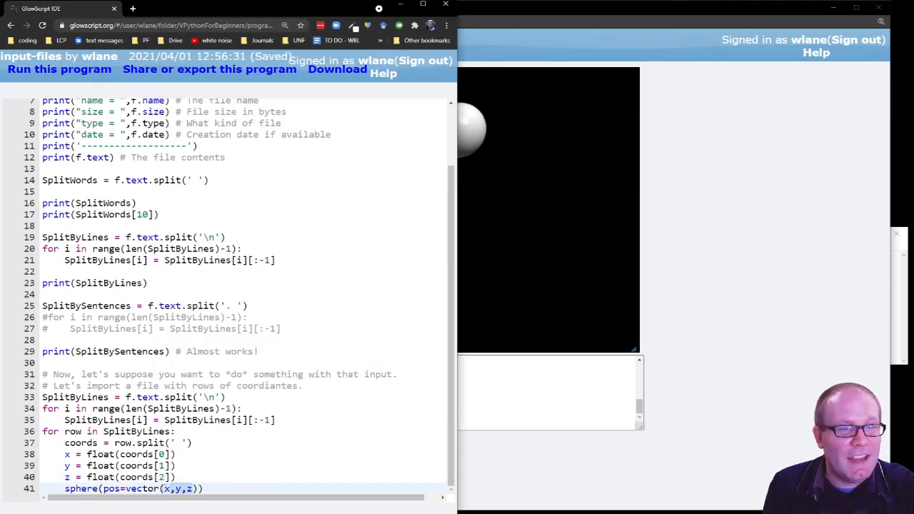
Bring the running program's sphere scene back to the front beside coords.txt.
click(60, 68)
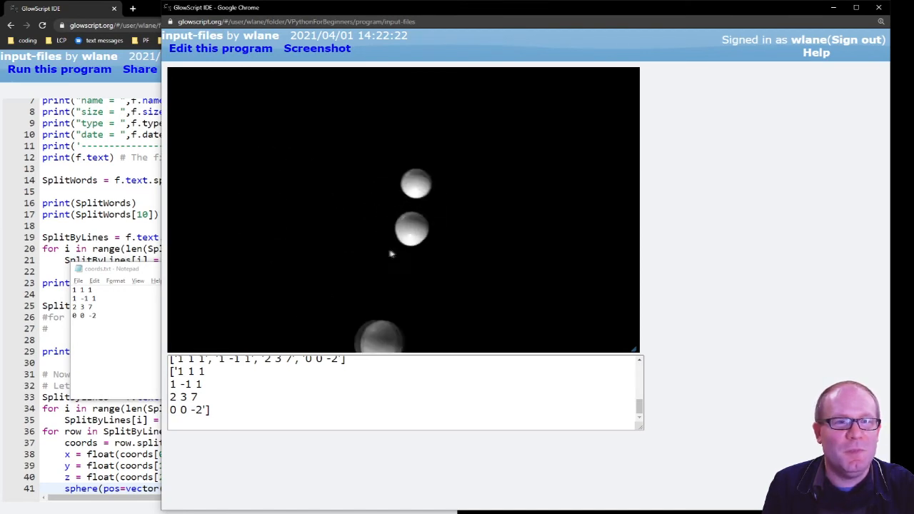
Add a fifth coordinate row 10 10 -1 to coords.txt and save the file.
right_click(107, 307)
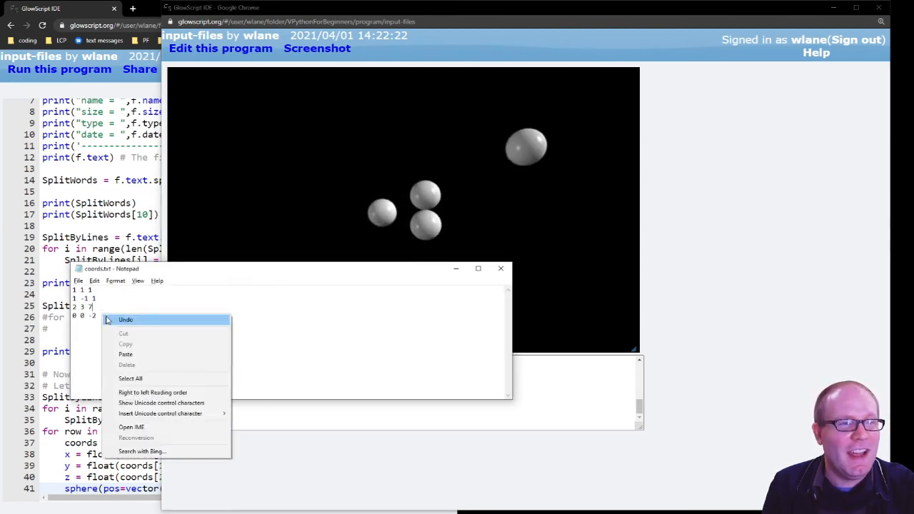
click(125, 320)
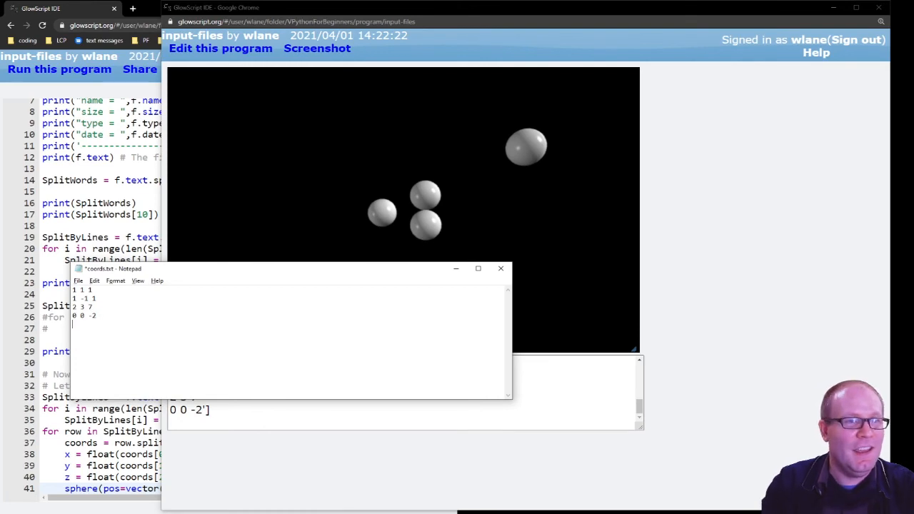
text(10 10 -1)
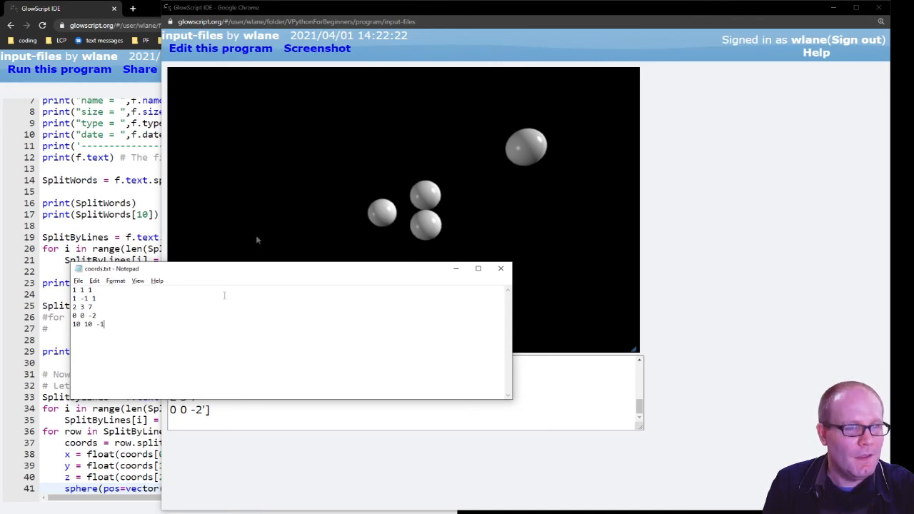
click(60, 69)
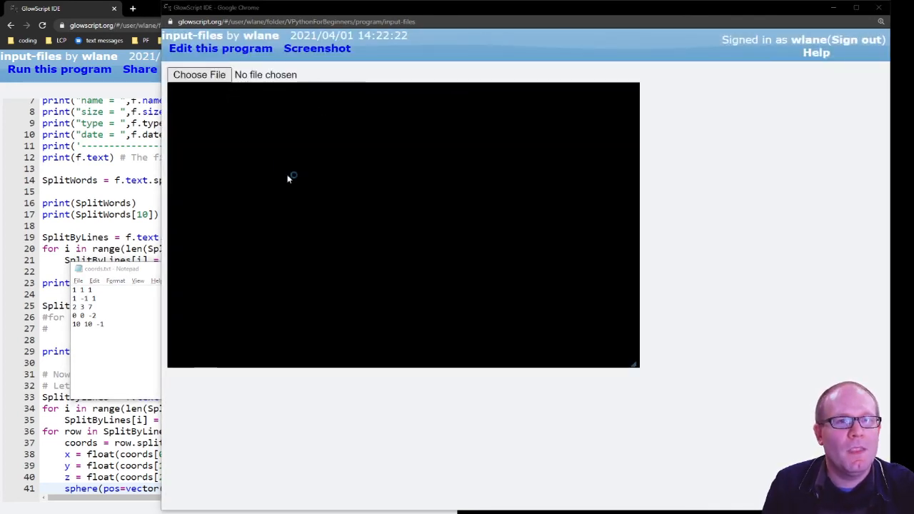
Reload coords.txt via Choose File so a fifth sphere appears at 10 10 -1.
click(200, 75)
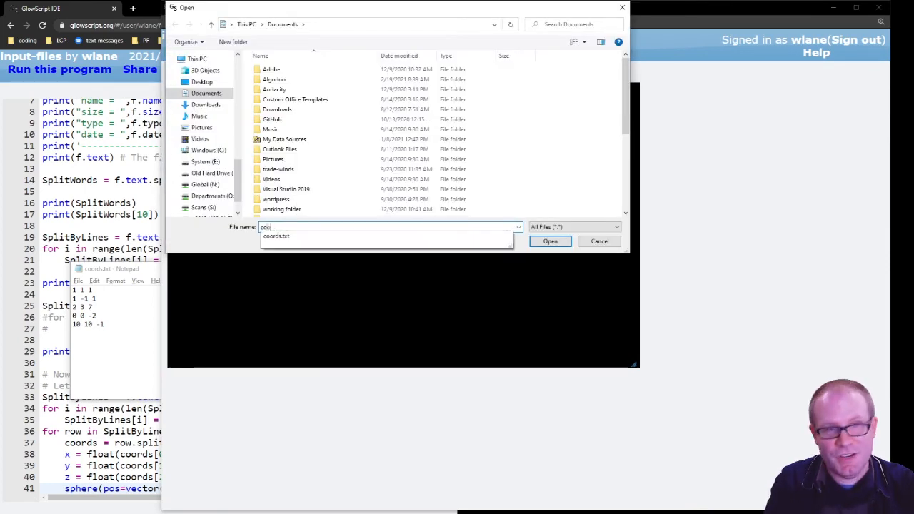
click(550, 240)
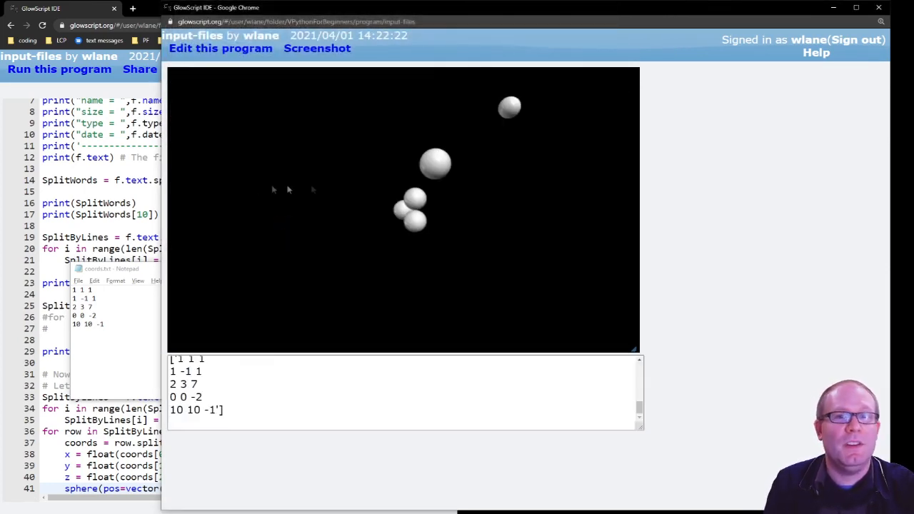
mouse_move(525, 100)
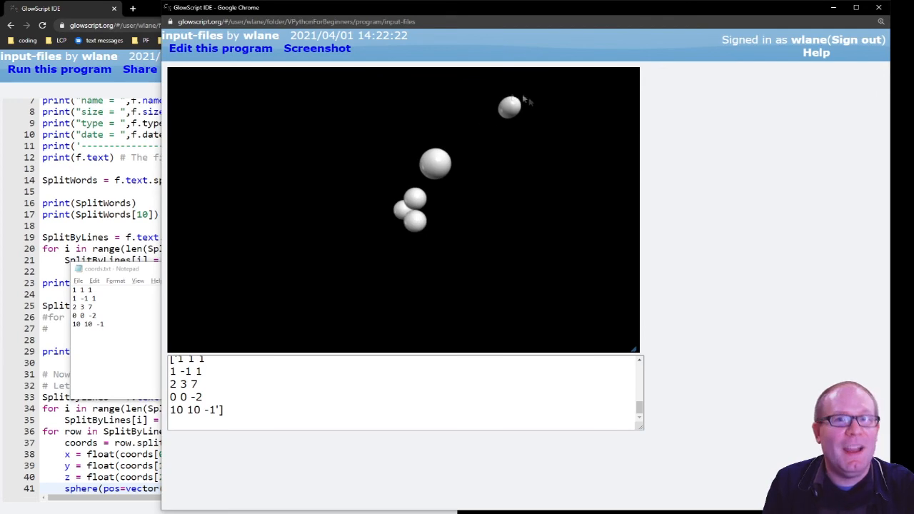